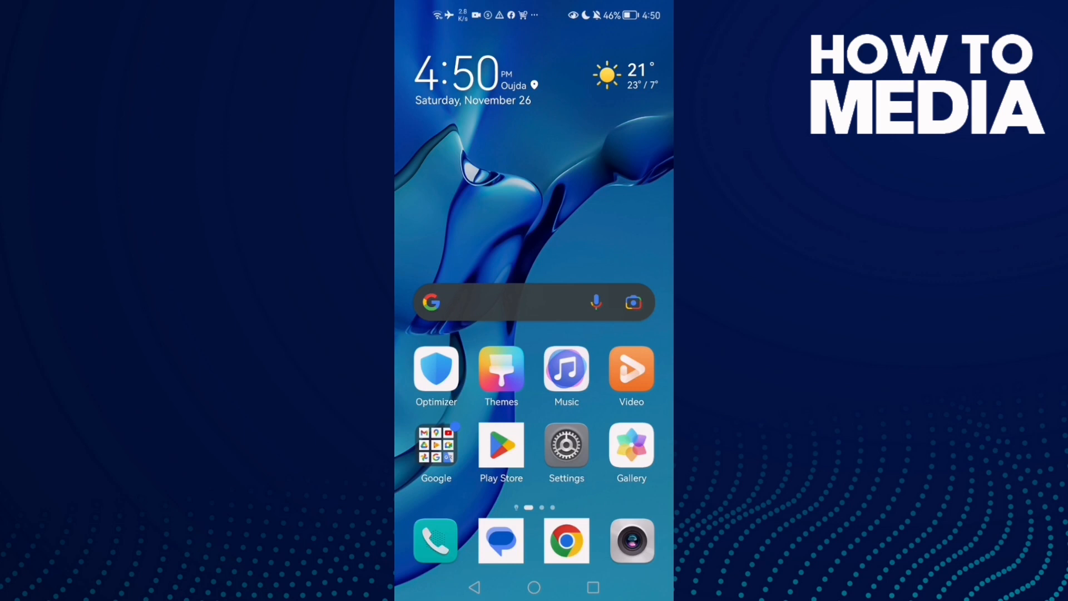
Step: Launch the Play Store and open Instagram's details page via the search suggestion
left_click(501, 447)
type("in")
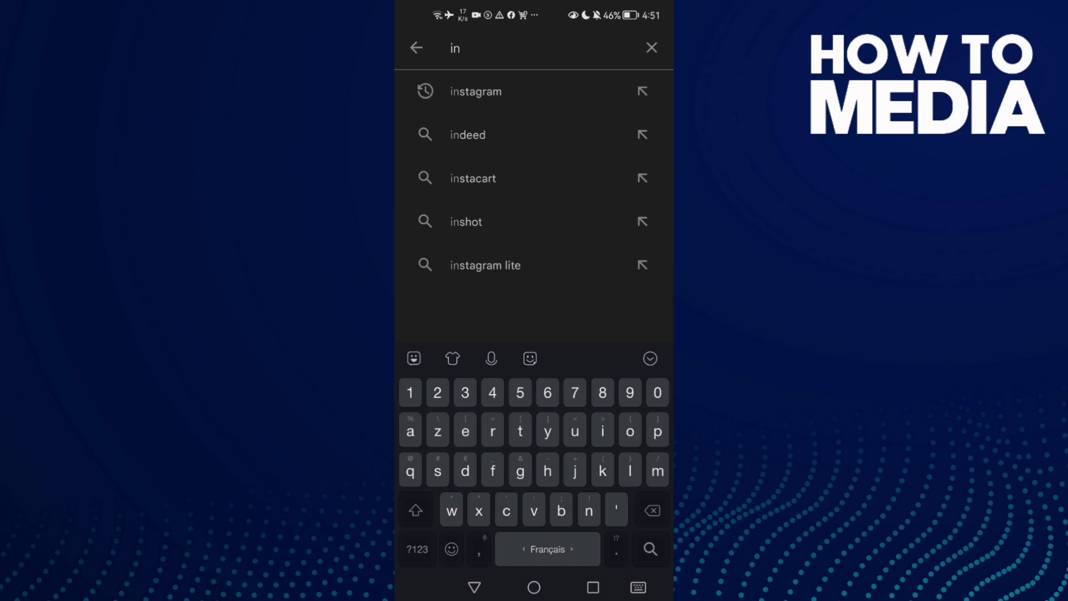
left_click(475, 91)
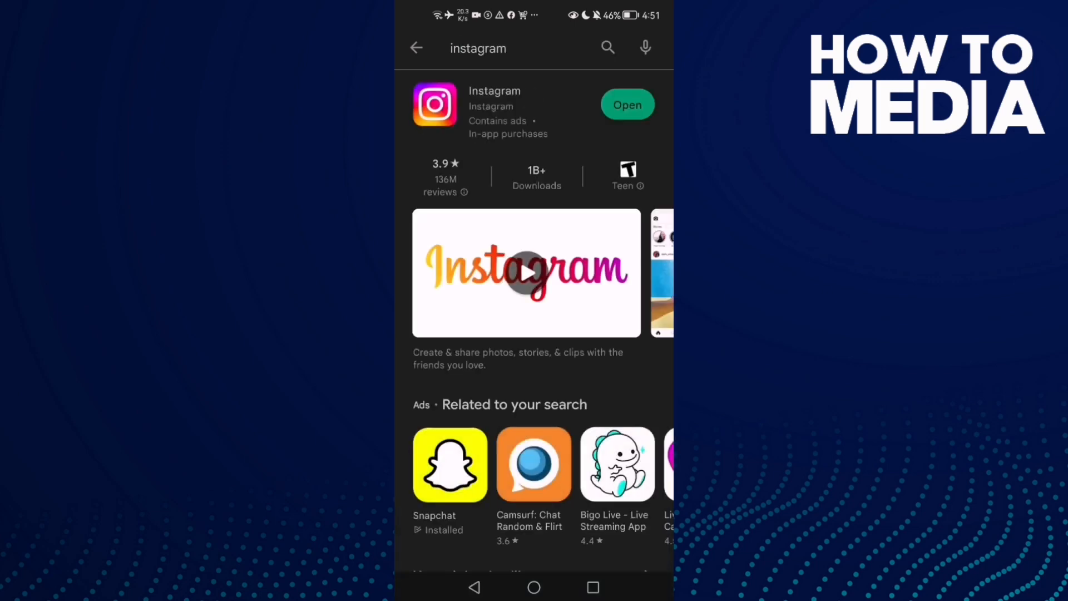
left_click(494, 90)
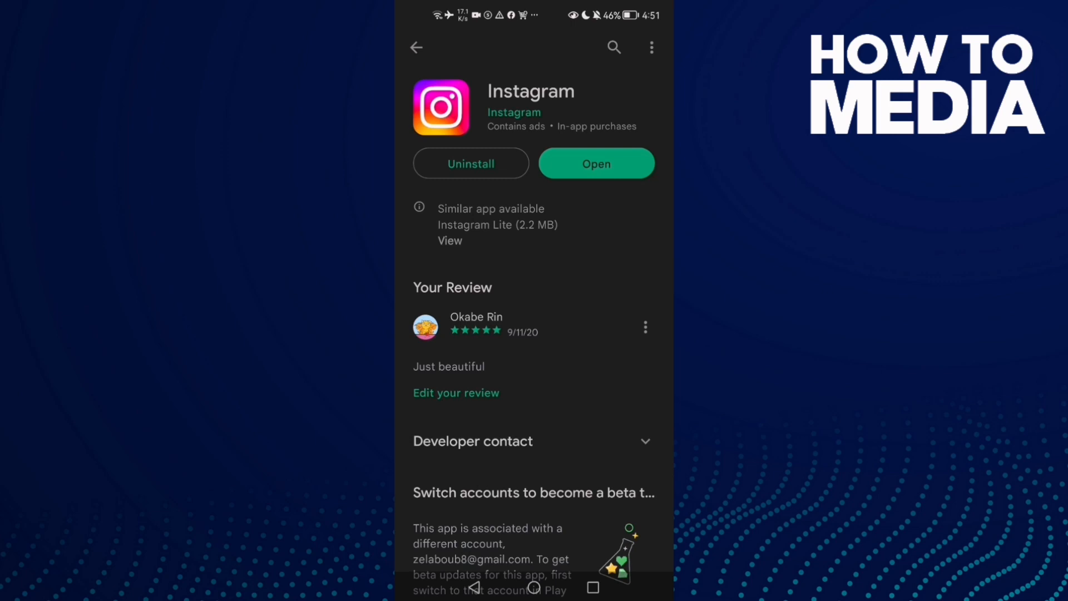
Step: Confirm Instagram shows Open with no update pending, then return to the home screen
left_click(595, 164)
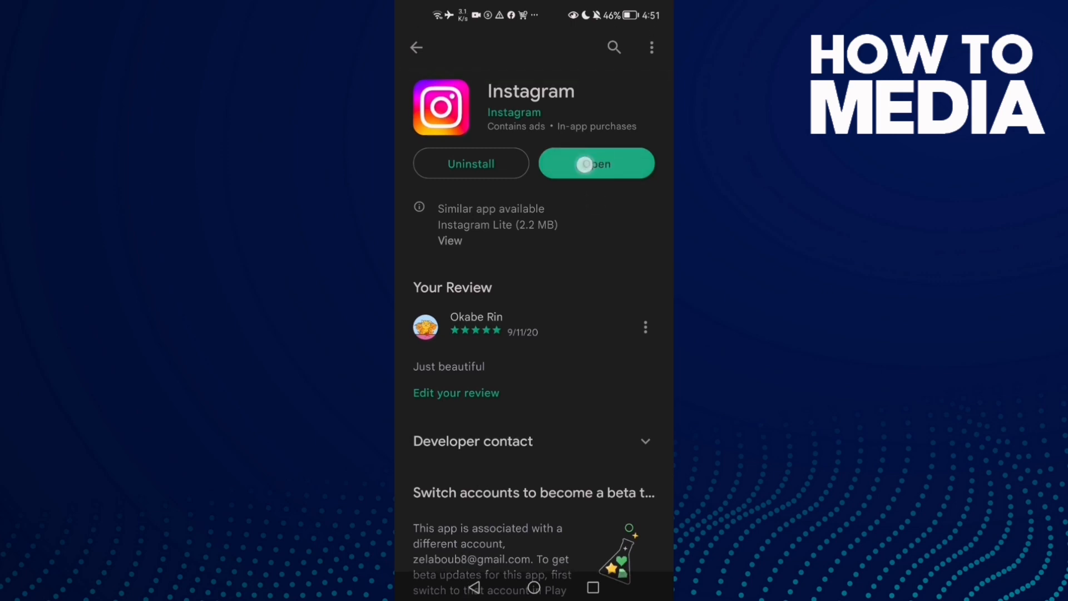
scroll("down", 3)
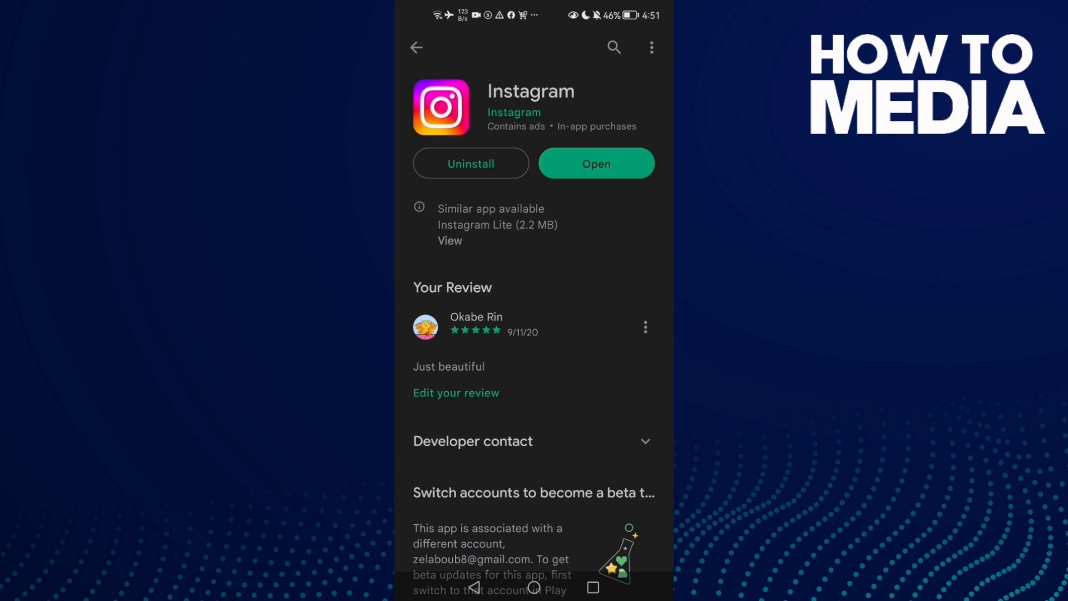
left_click(596, 163)
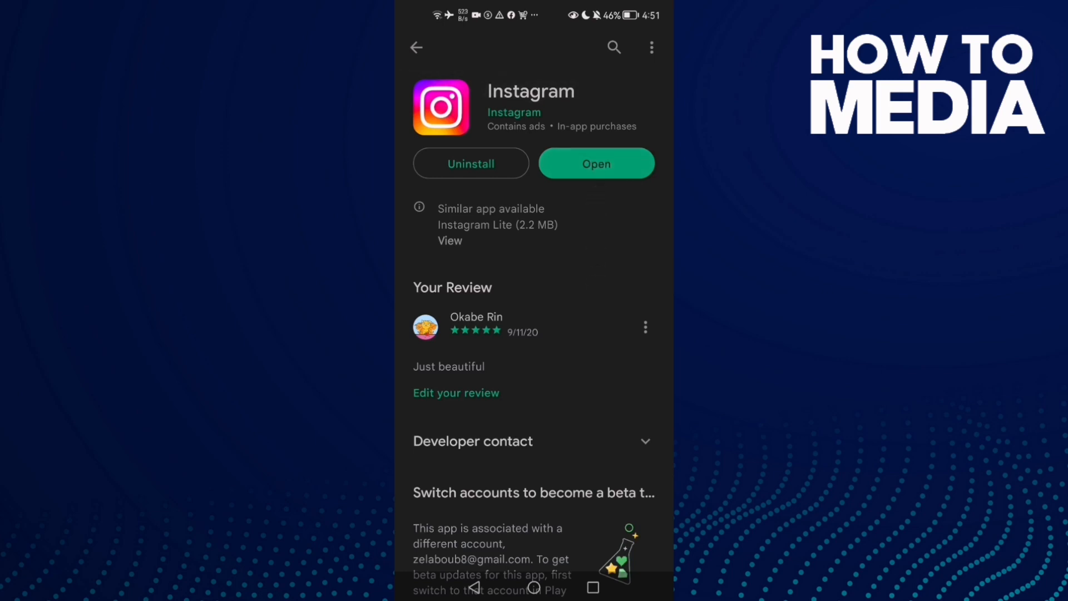
left_click(534, 588)
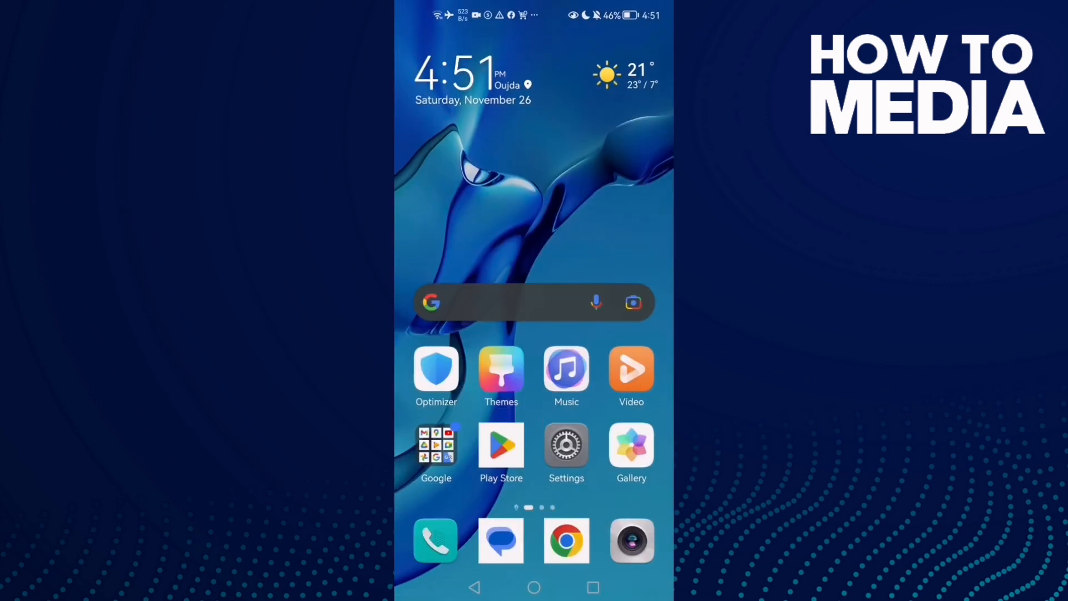